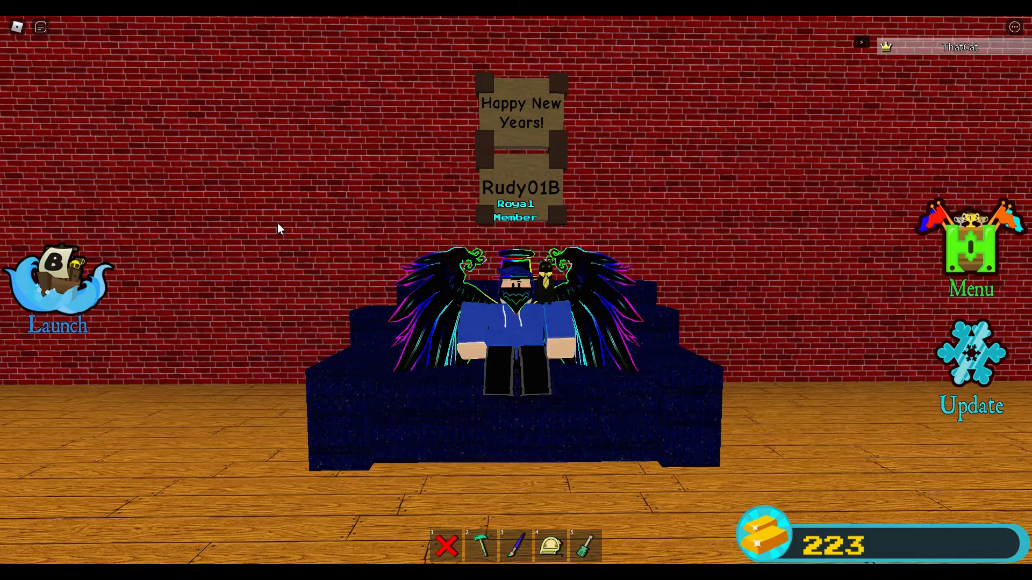
{"action": "mouse_move", "coordinate": [273, 218]}
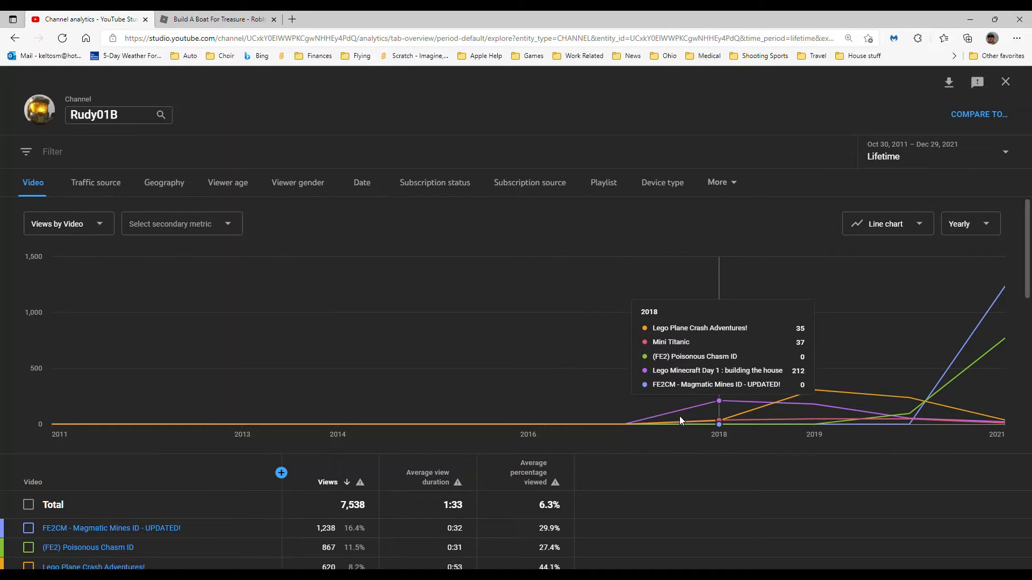
{"action": "mouse_move", "coordinate": [706, 410]}
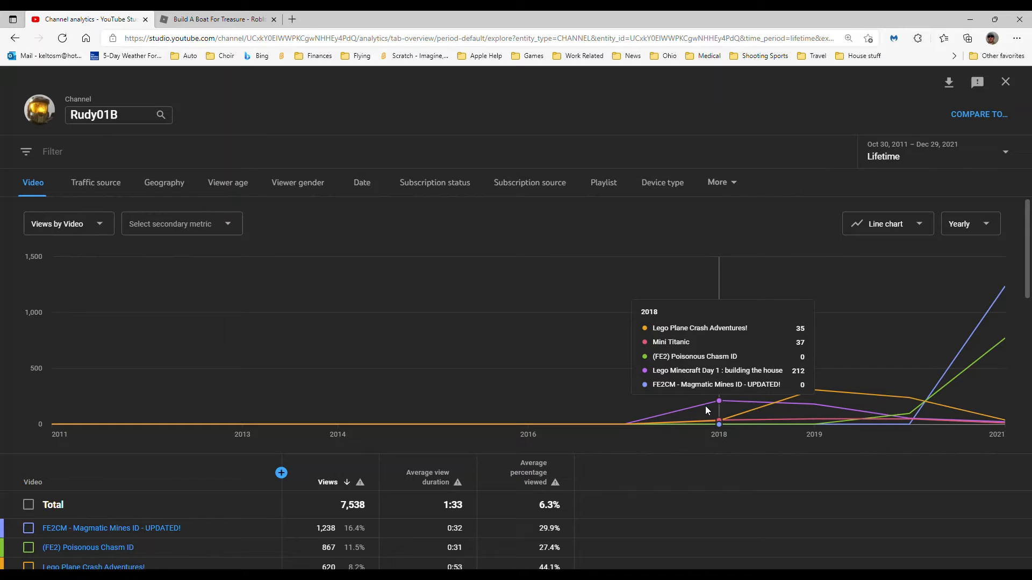
{"action": "mouse_move", "coordinate": [681, 411]}
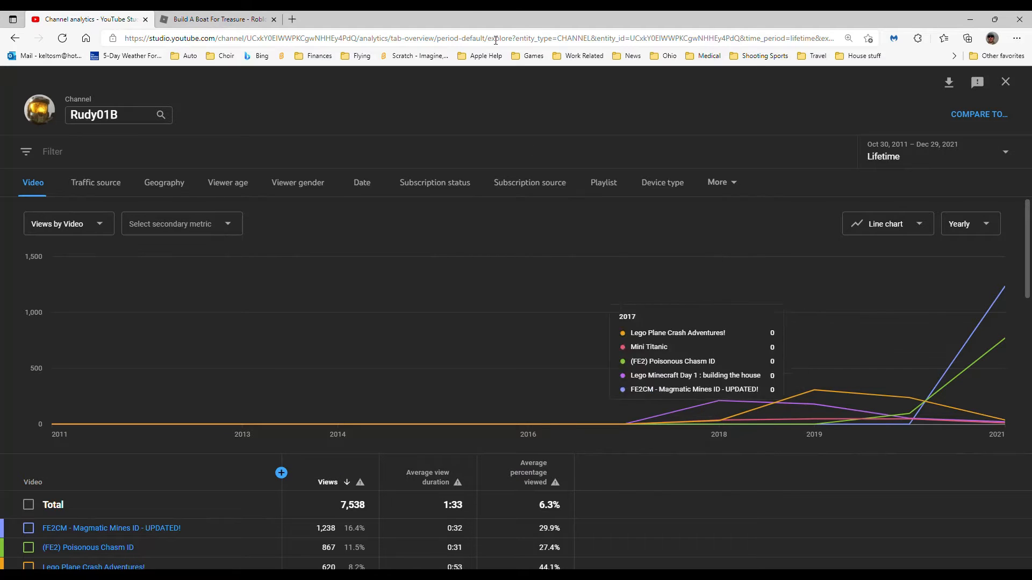
{"action": "mouse_move", "coordinate": [719, 421]}
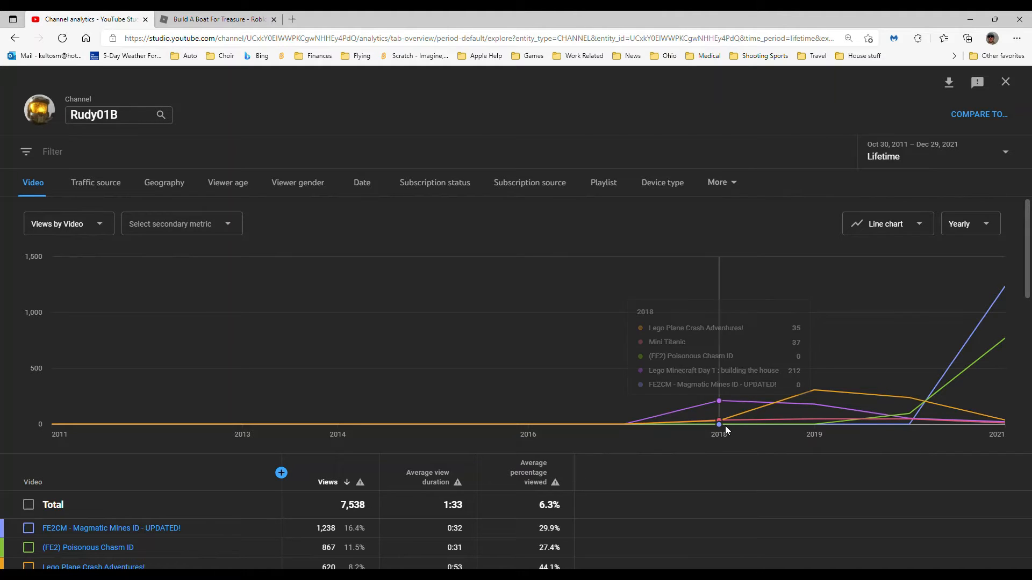
{"action": "mouse_move", "coordinate": [814, 398]}
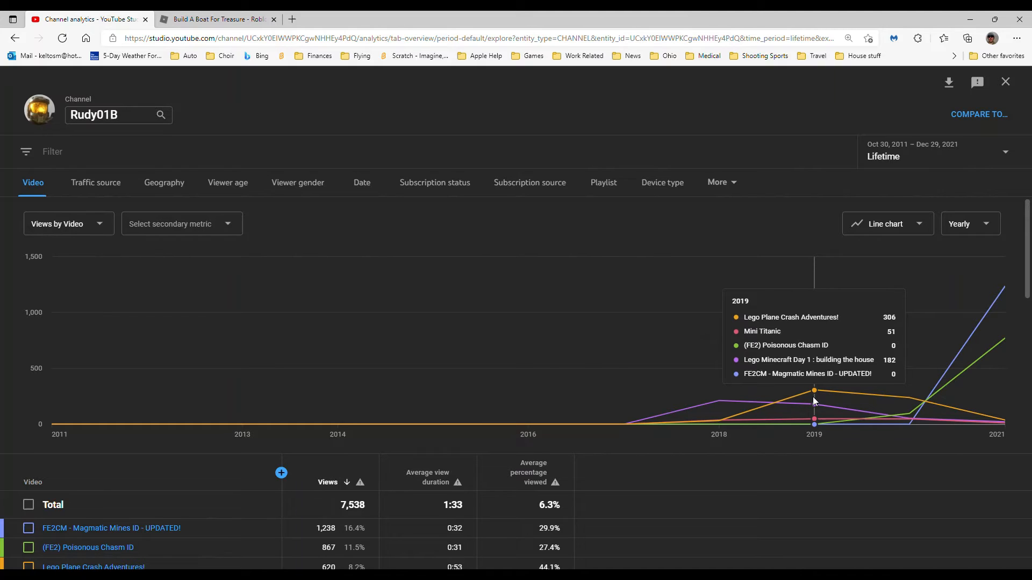
{"action": "mouse_move", "coordinate": [813, 398]}
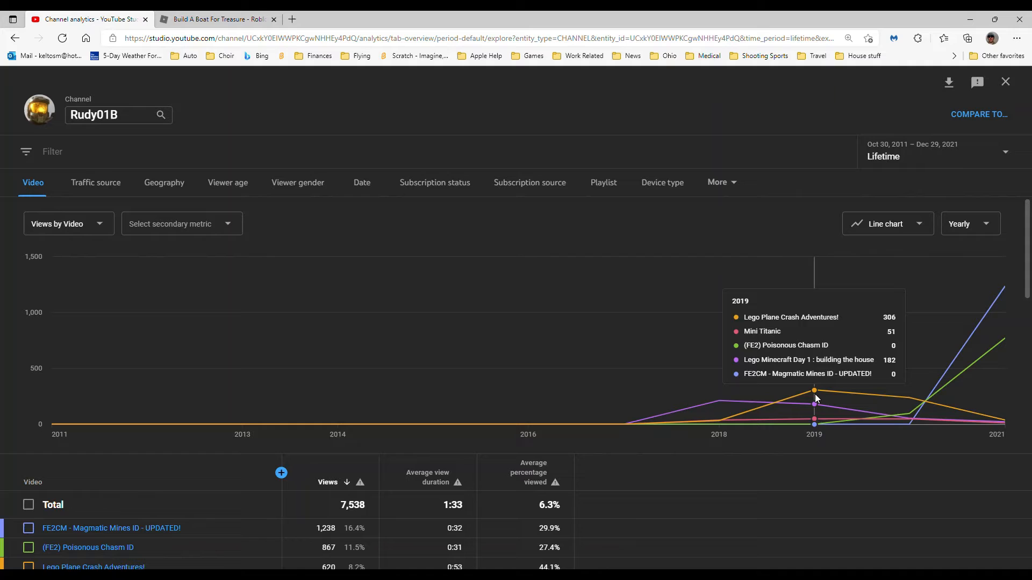
{"action": "mouse_move", "coordinate": [908, 397]}
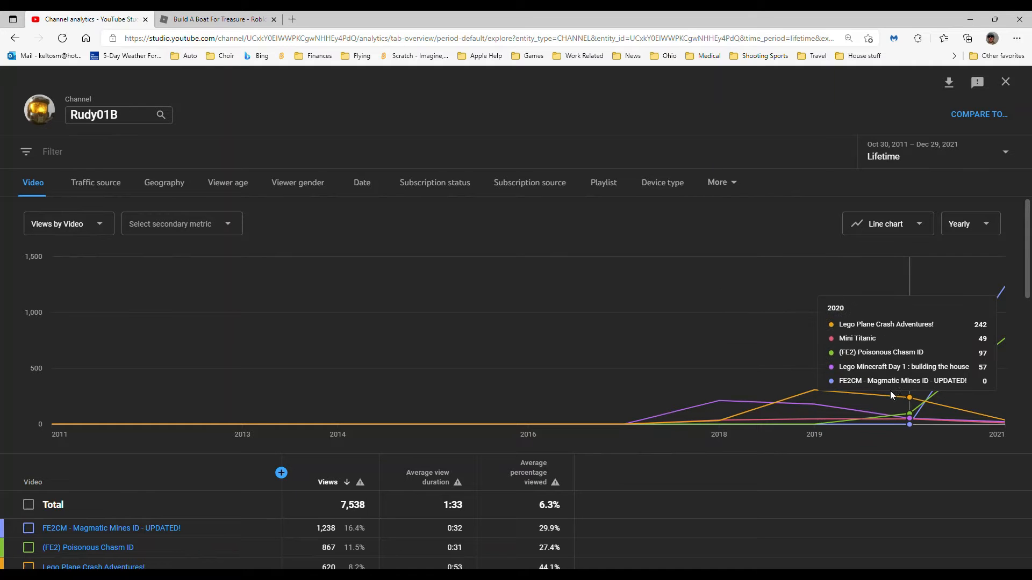
{"action": "mouse_move", "coordinate": [906, 410]}
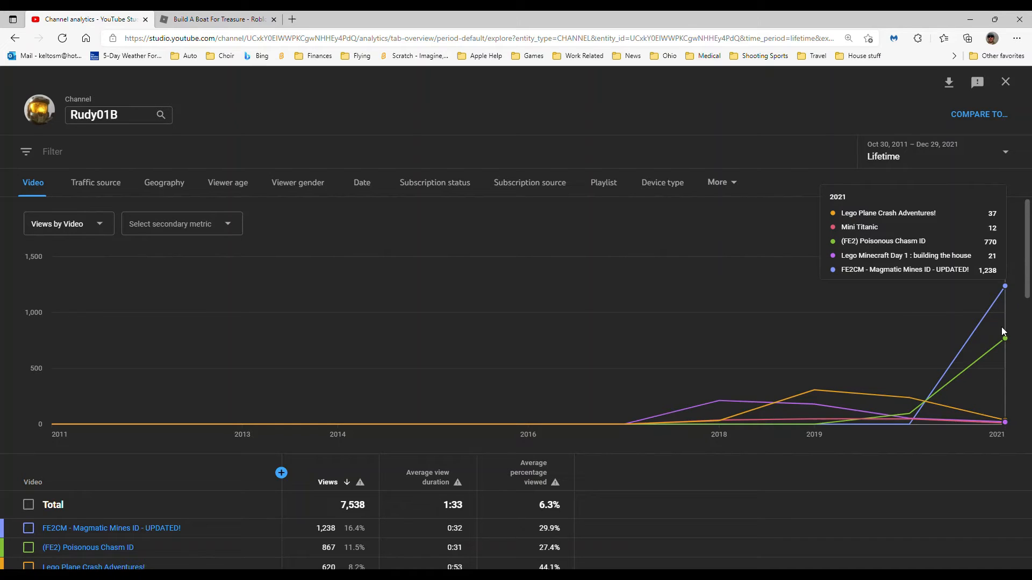
{"action": "mouse_move", "coordinate": [984, 273]}
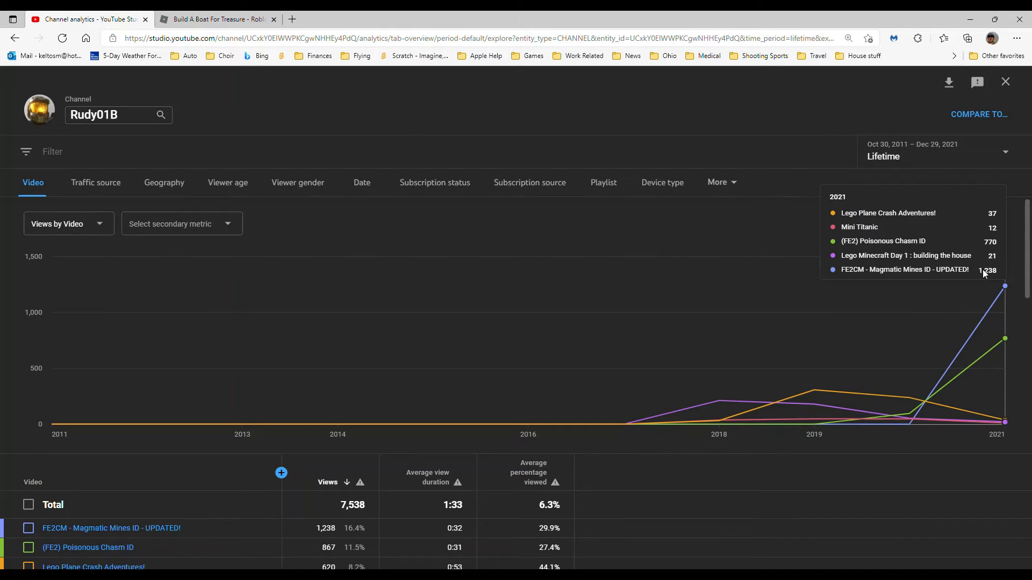
{"action": "mouse_move", "coordinate": [999, 273]}
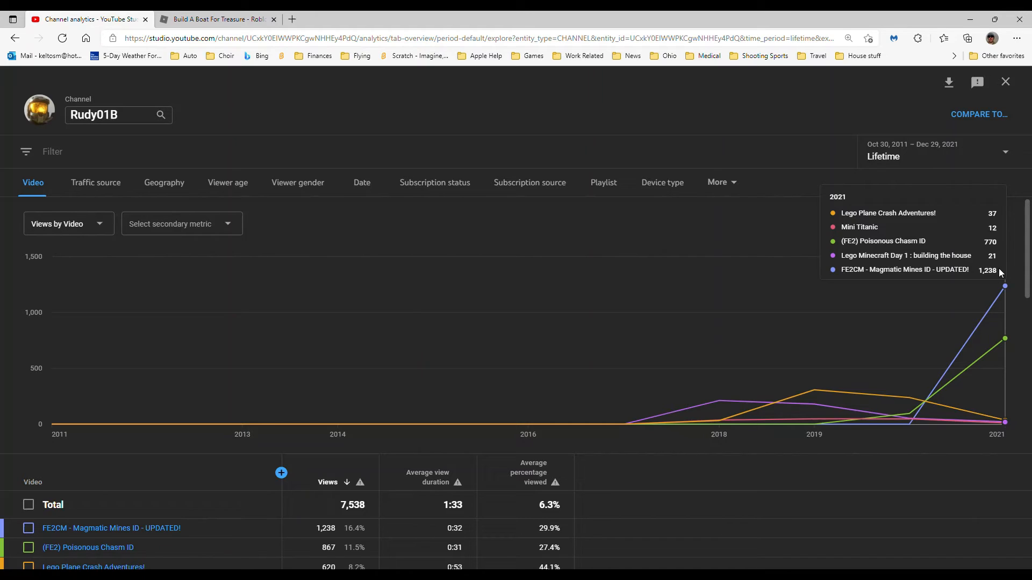
{"action": "mouse_move", "coordinate": [991, 294]}
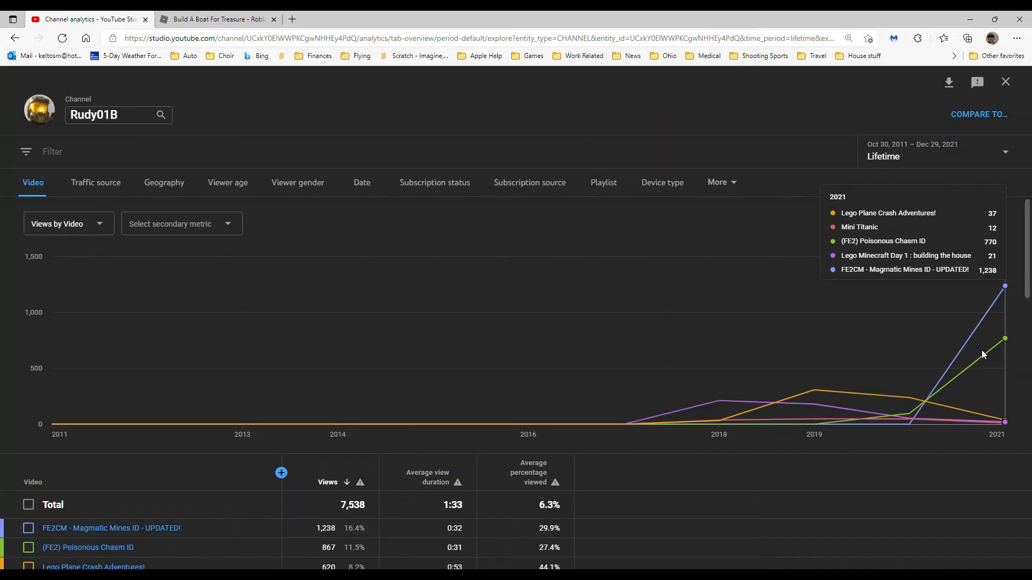
{"action": "mouse_move", "coordinate": [968, 263]}
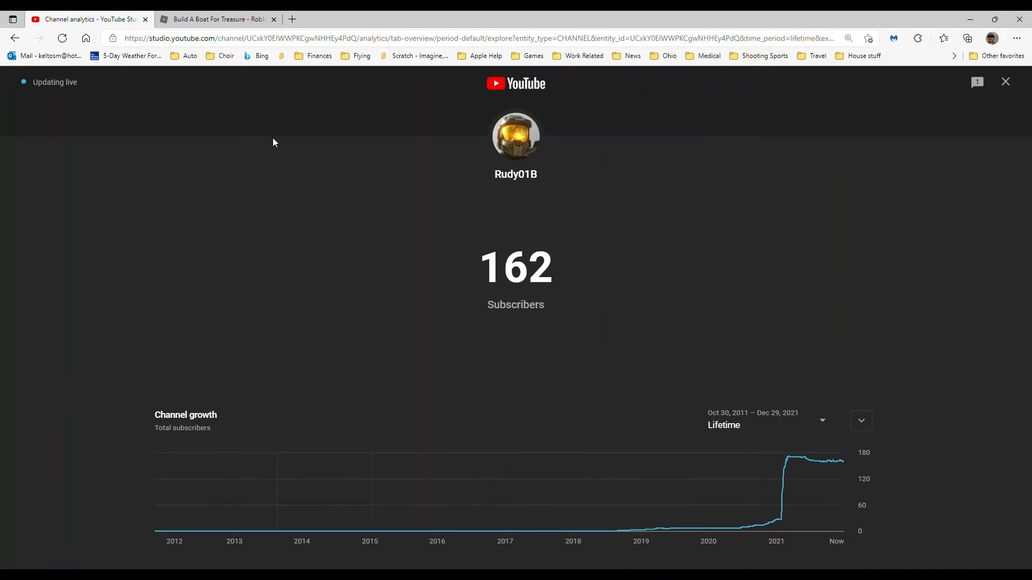
{"action": "mouse_move", "coordinate": [660, 337]}
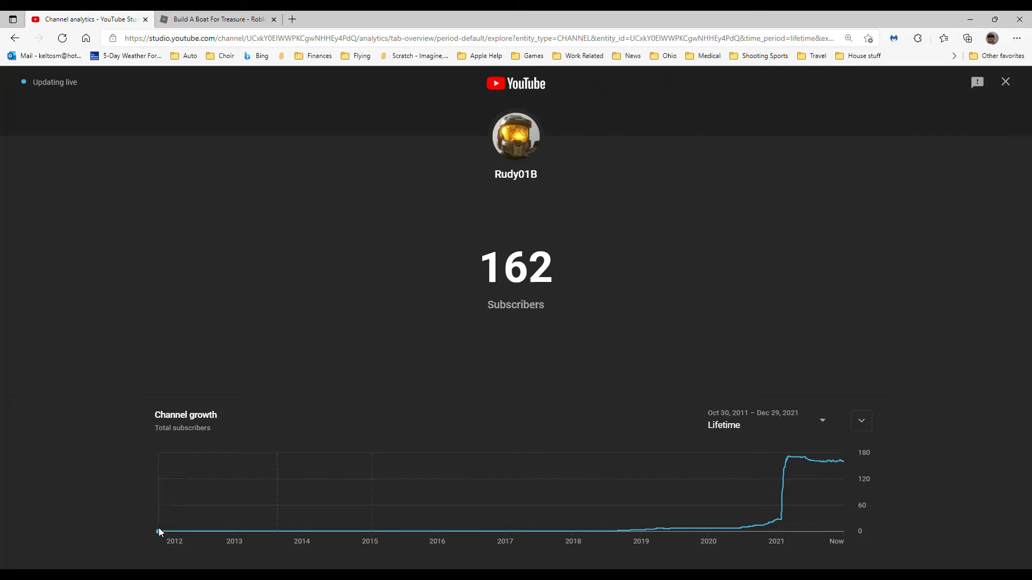
{"action": "mouse_move", "coordinate": [385, 532]}
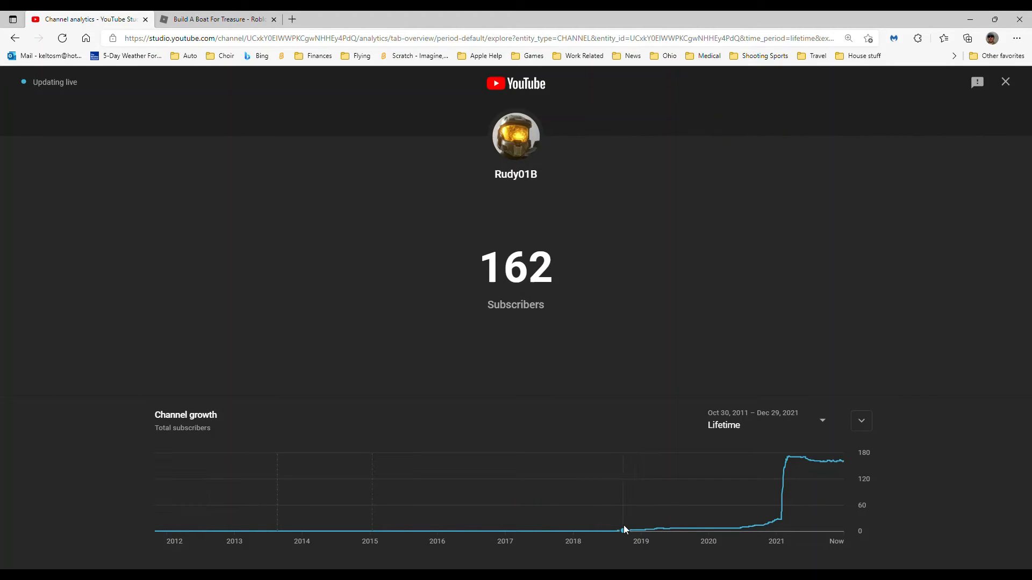
{"action": "mouse_move", "coordinate": [621, 529]}
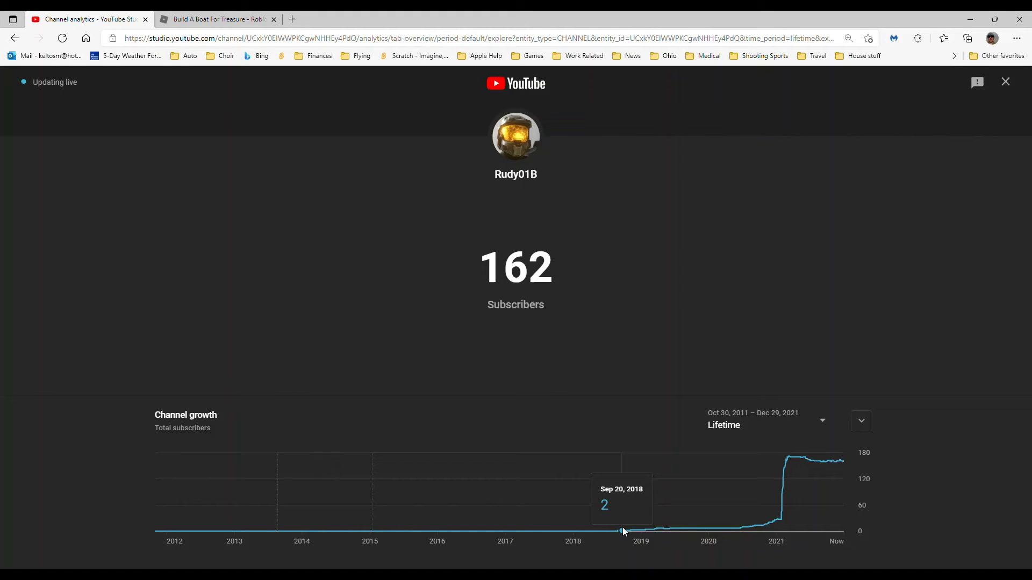
{"action": "mouse_move", "coordinate": [613, 531]}
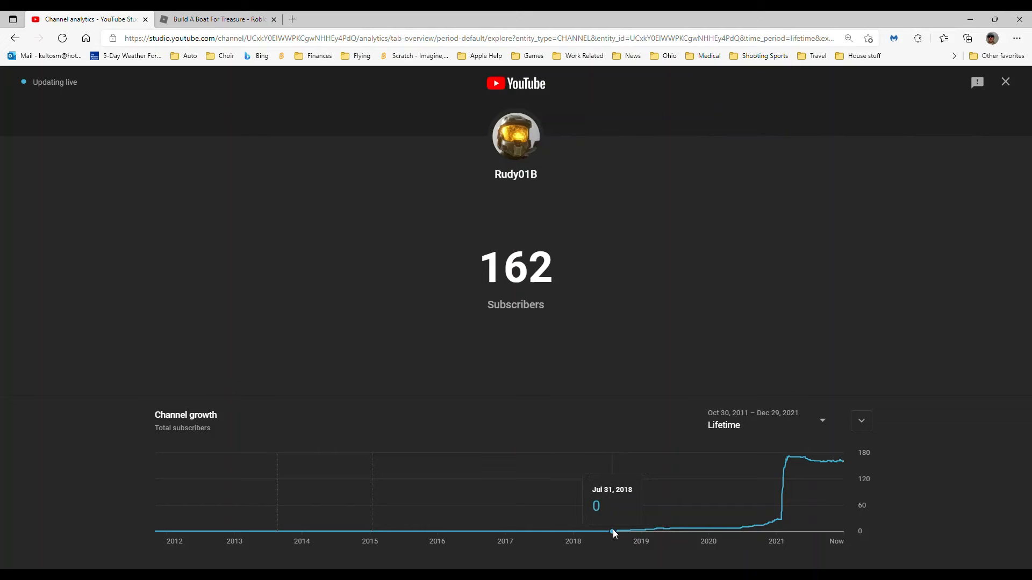
{"action": "mouse_move", "coordinate": [616, 531]}
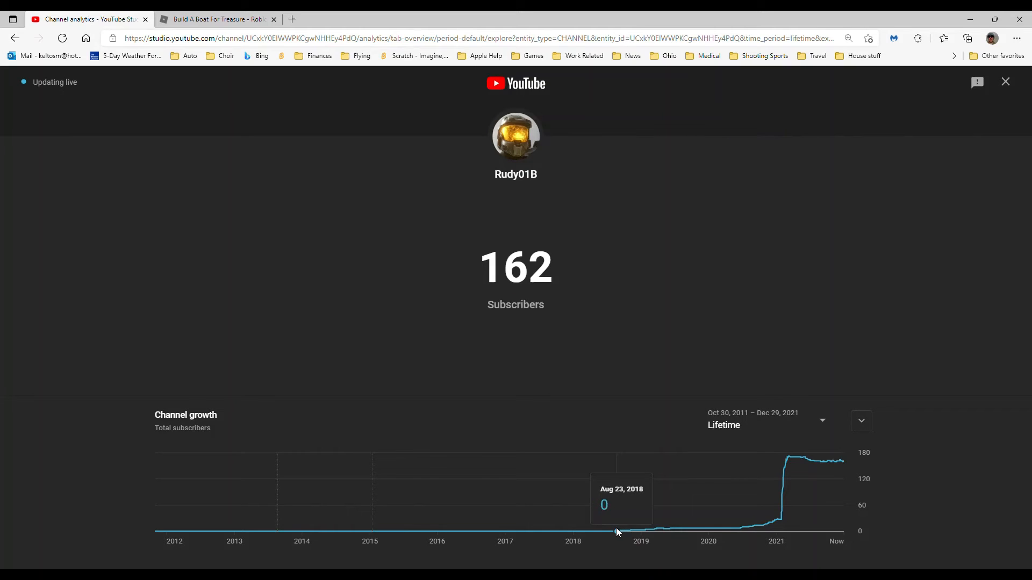
{"action": "mouse_move", "coordinate": [618, 532]}
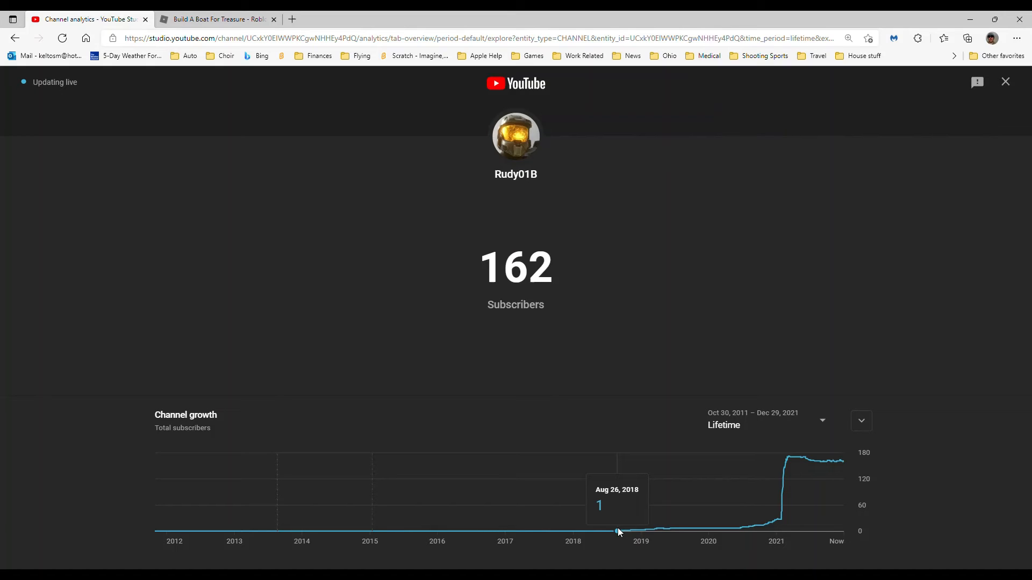
{"action": "mouse_move", "coordinate": [628, 531]}
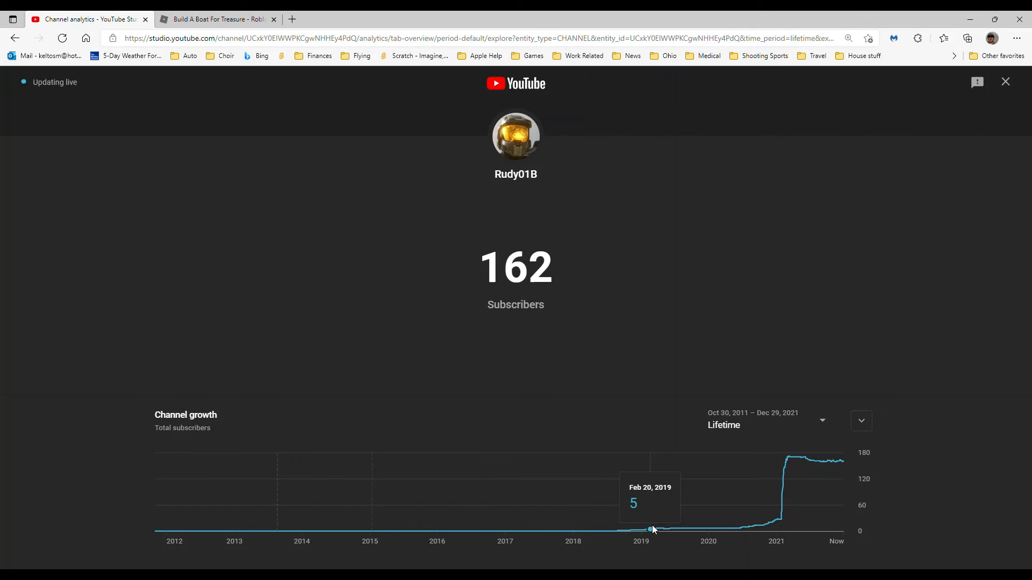
{"action": "mouse_move", "coordinate": [682, 531]}
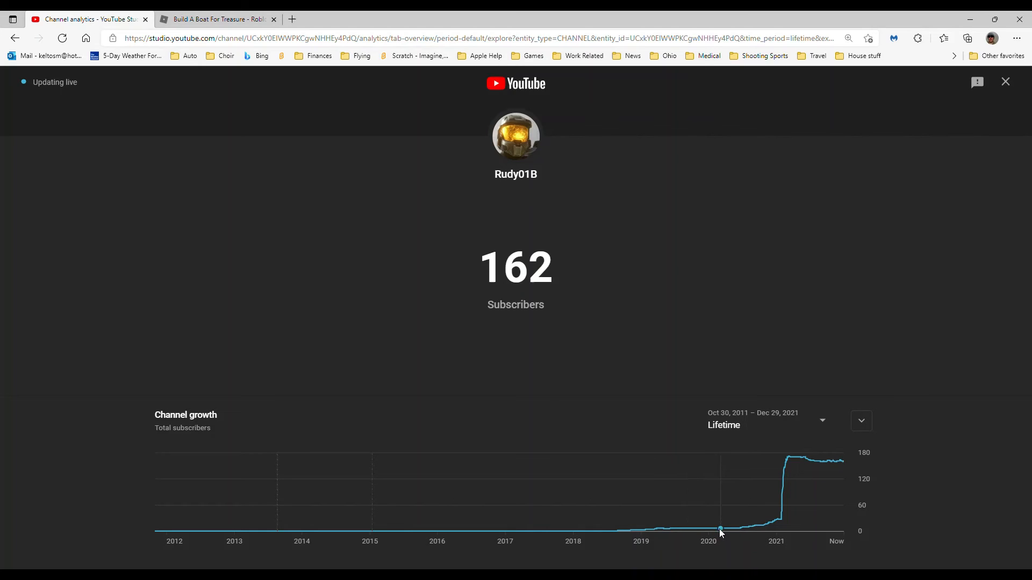
{"action": "mouse_move", "coordinate": [722, 528]}
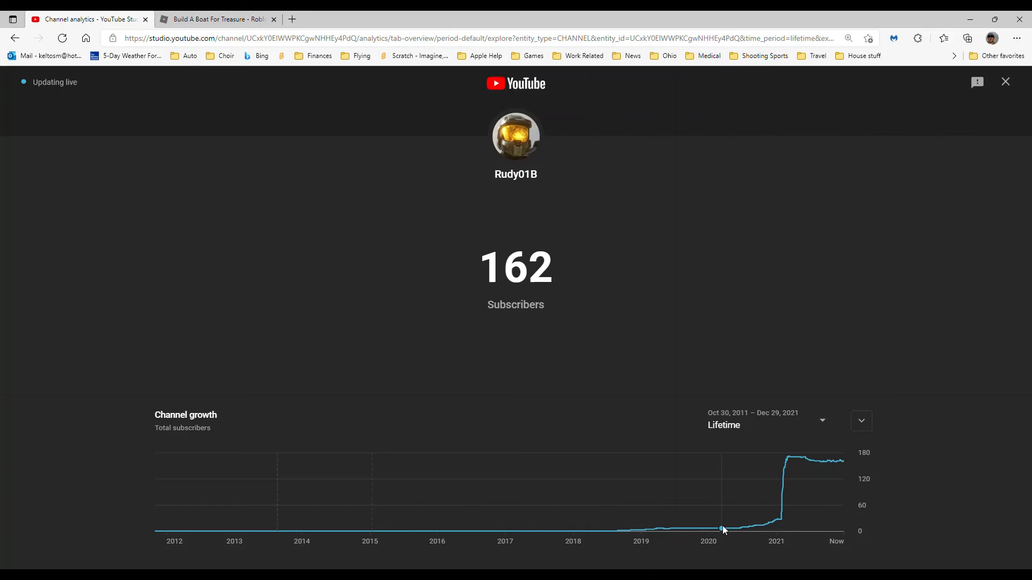
{"action": "mouse_move", "coordinate": [740, 528]}
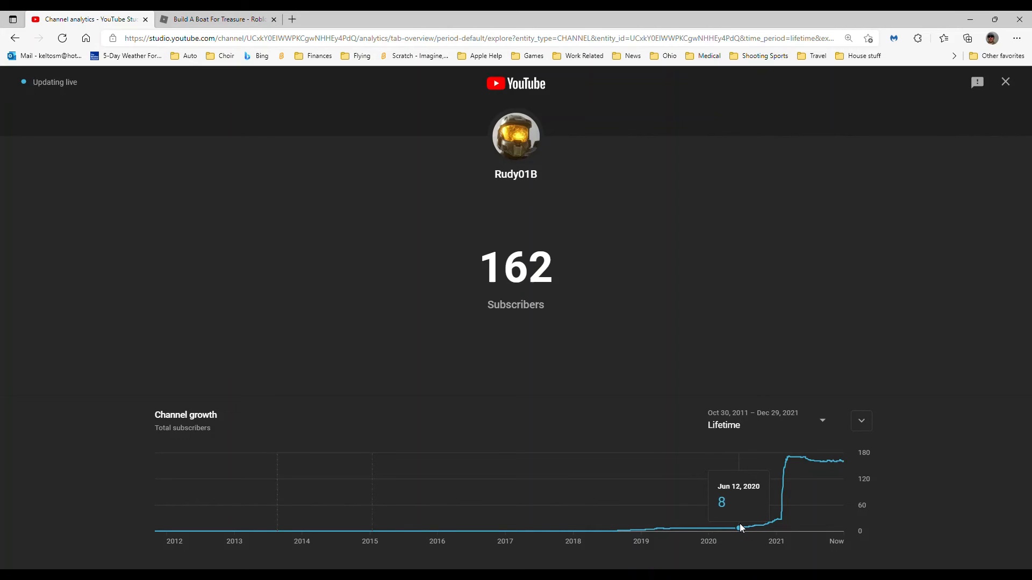
{"action": "mouse_move", "coordinate": [750, 527]}
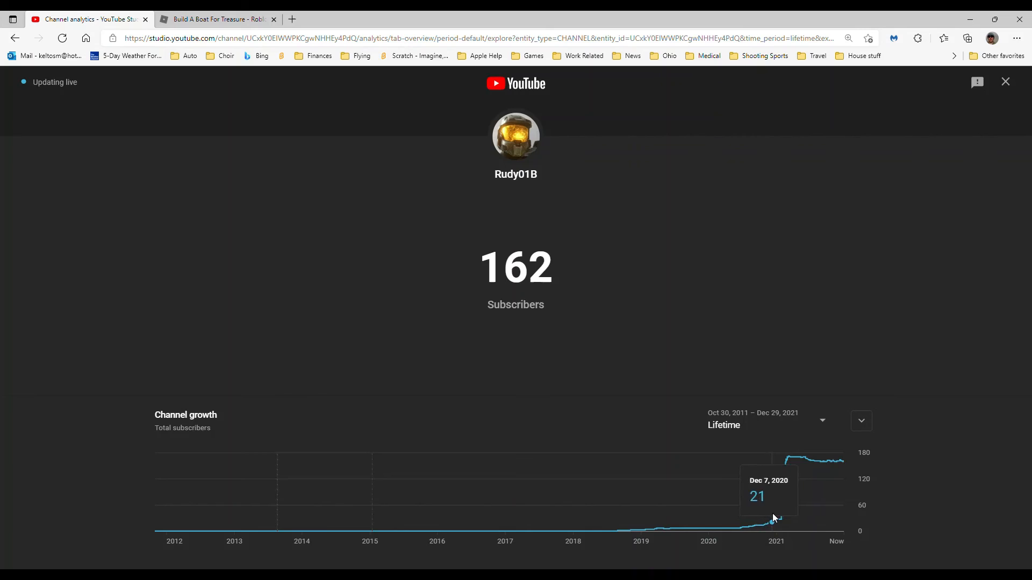
{"action": "mouse_move", "coordinate": [783, 508]}
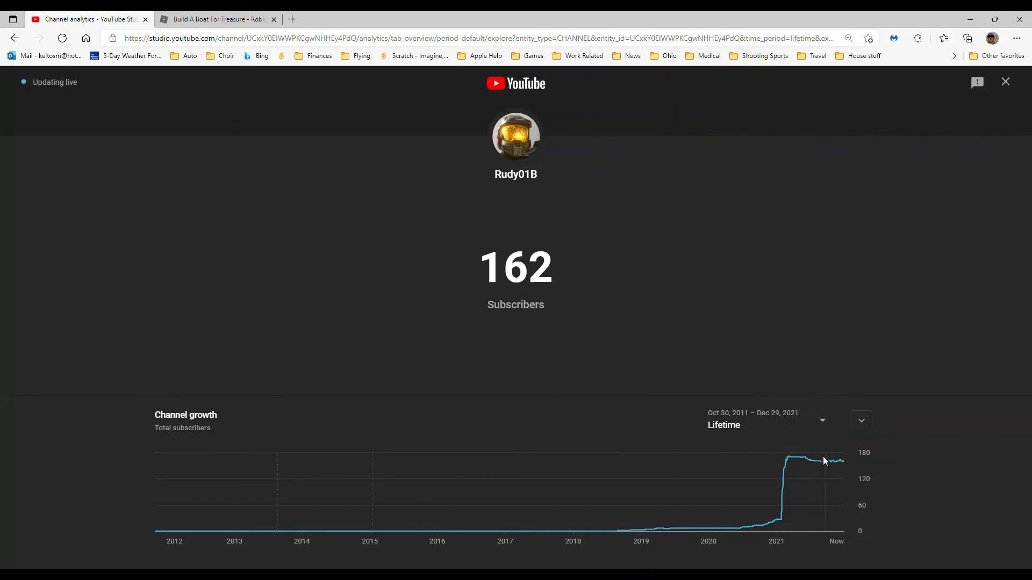
{"action": "mouse_move", "coordinate": [797, 459]}
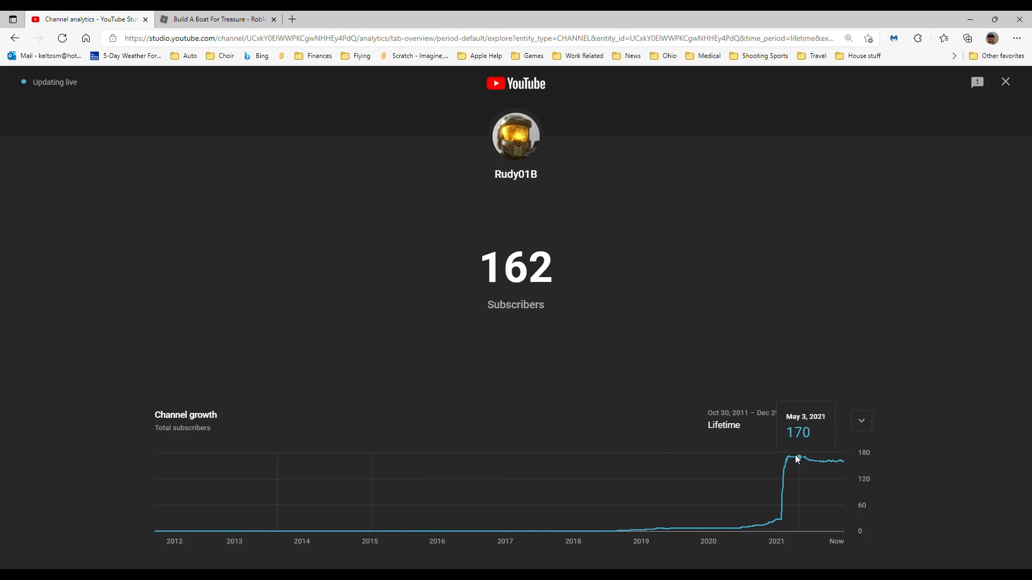
{"action": "mouse_move", "coordinate": [886, 448]}
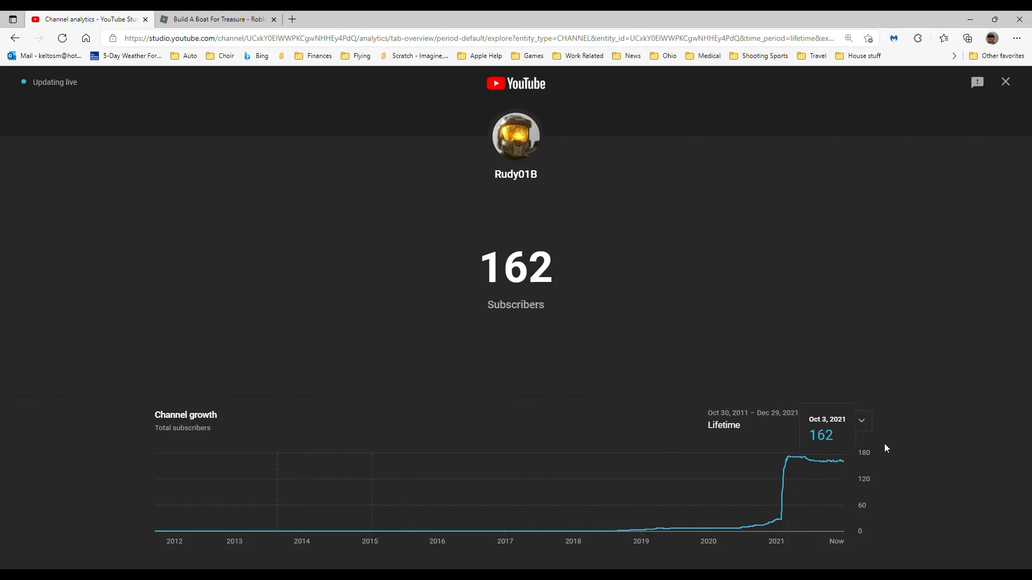
{"action": "mouse_move", "coordinate": [765, 197]}
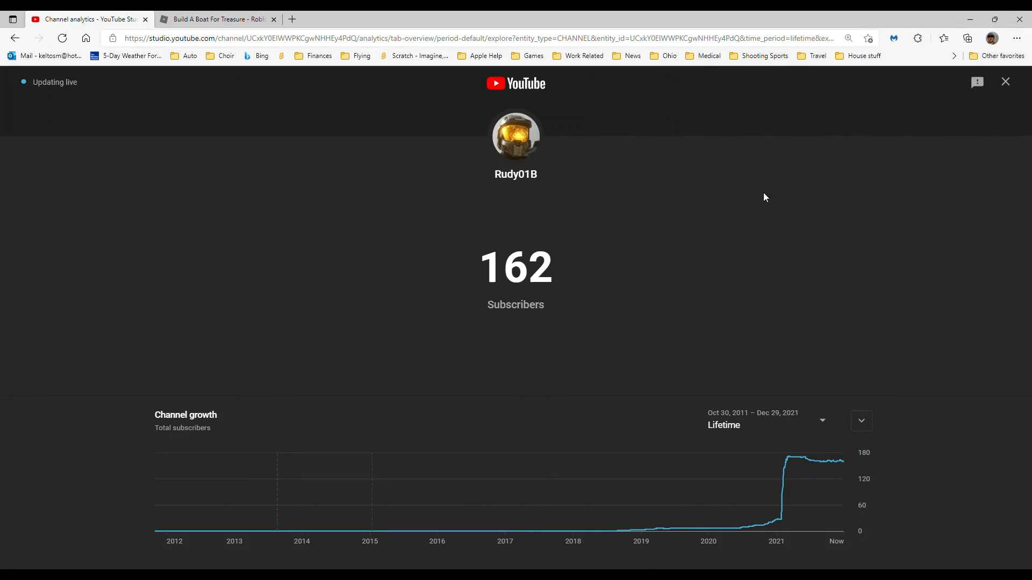
{"action": "mouse_move", "coordinate": [858, 250]}
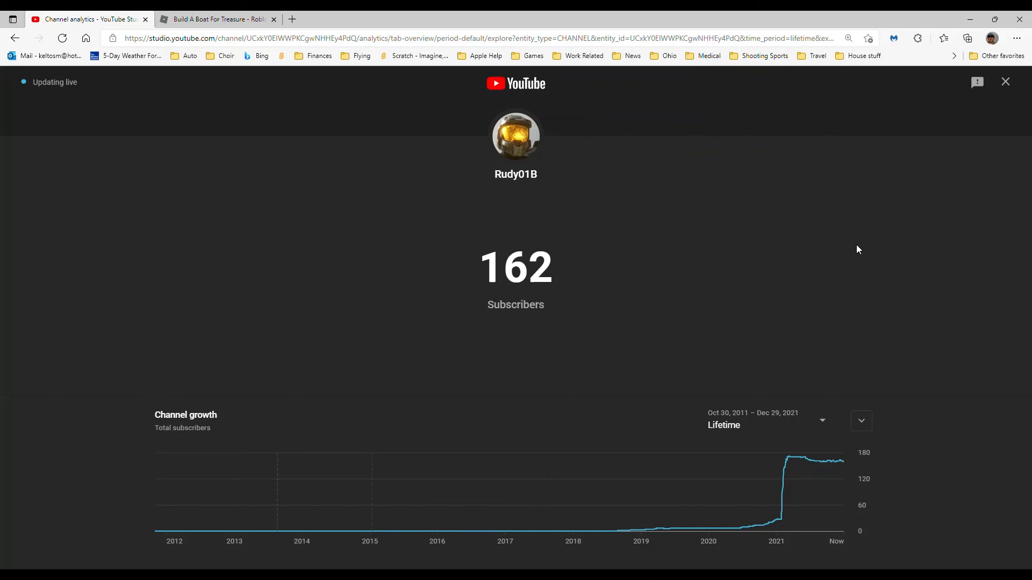
{"action": "mouse_move", "coordinate": [844, 314]}
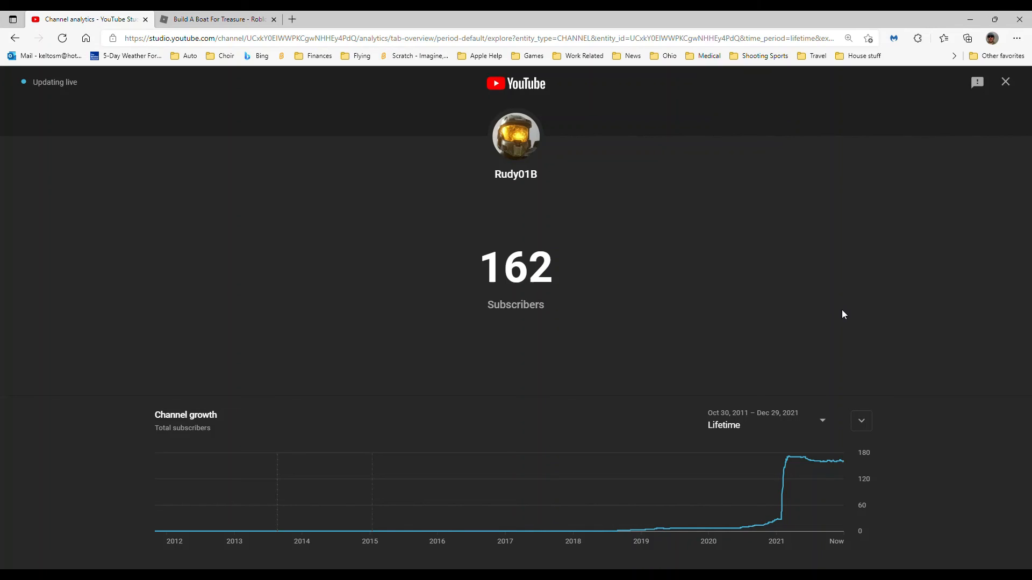
{"action": "mouse_move", "coordinate": [811, 325]}
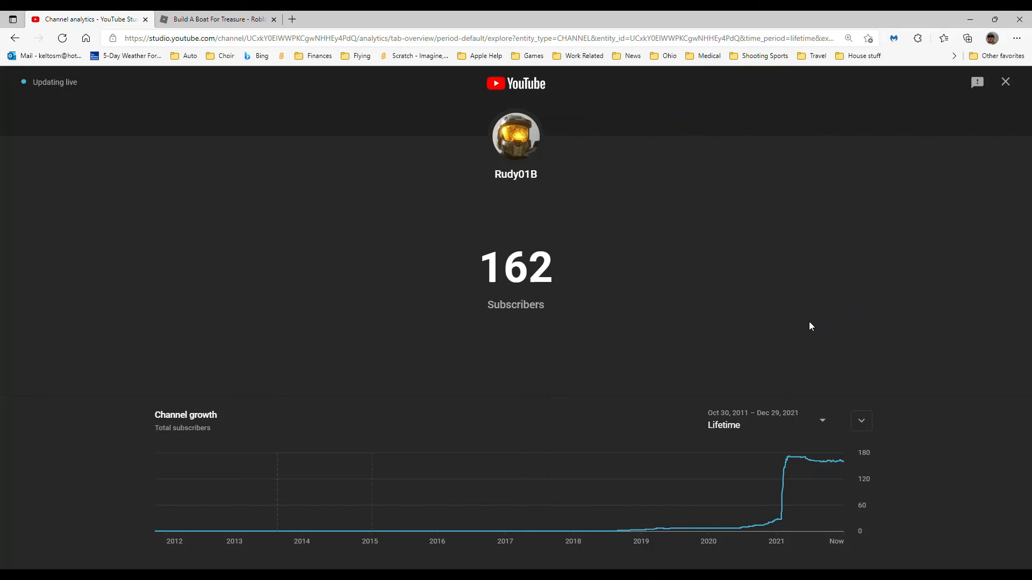